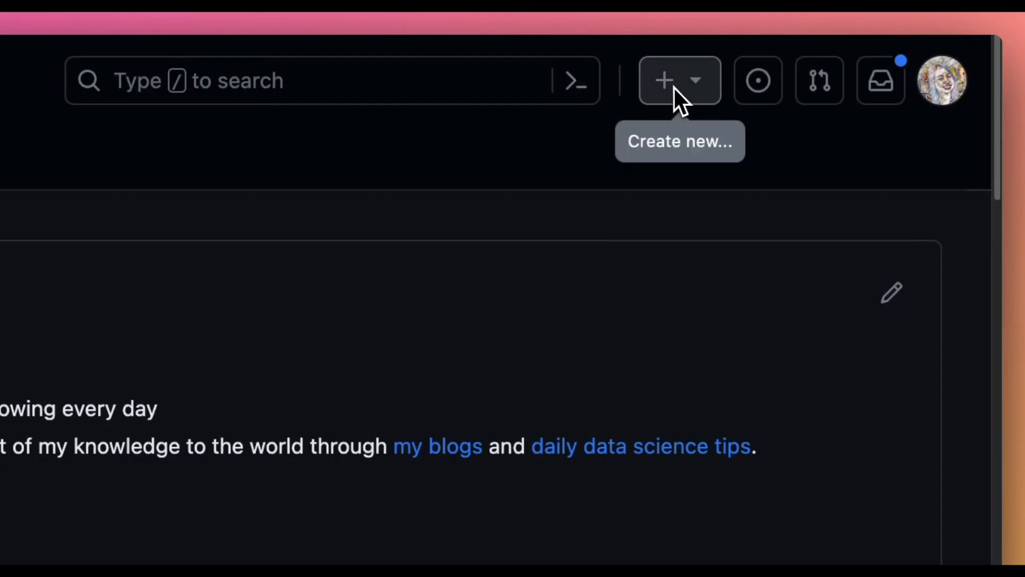
- Create the private test-git repository from the + menu
click(665, 81)
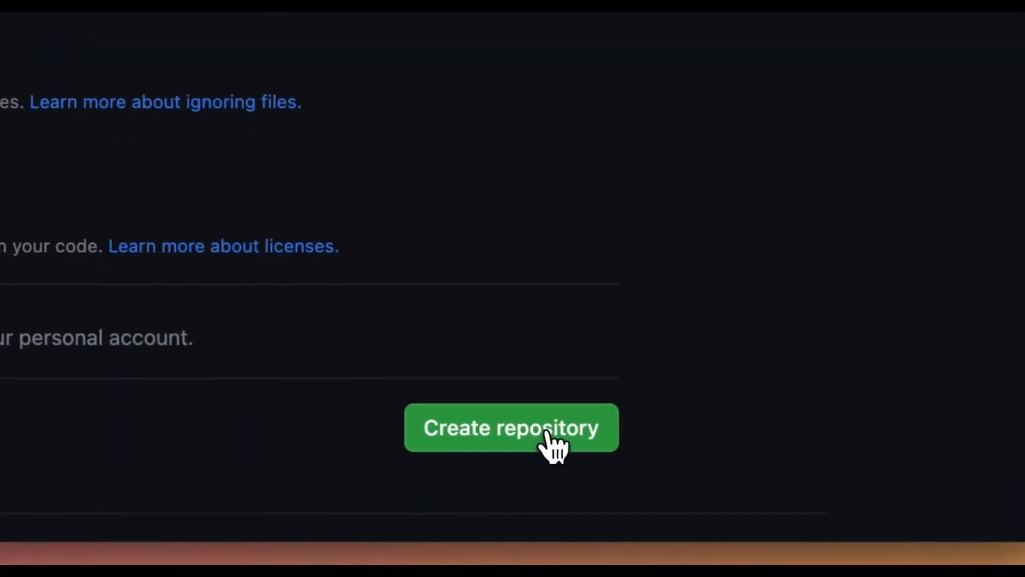
click(512, 427)
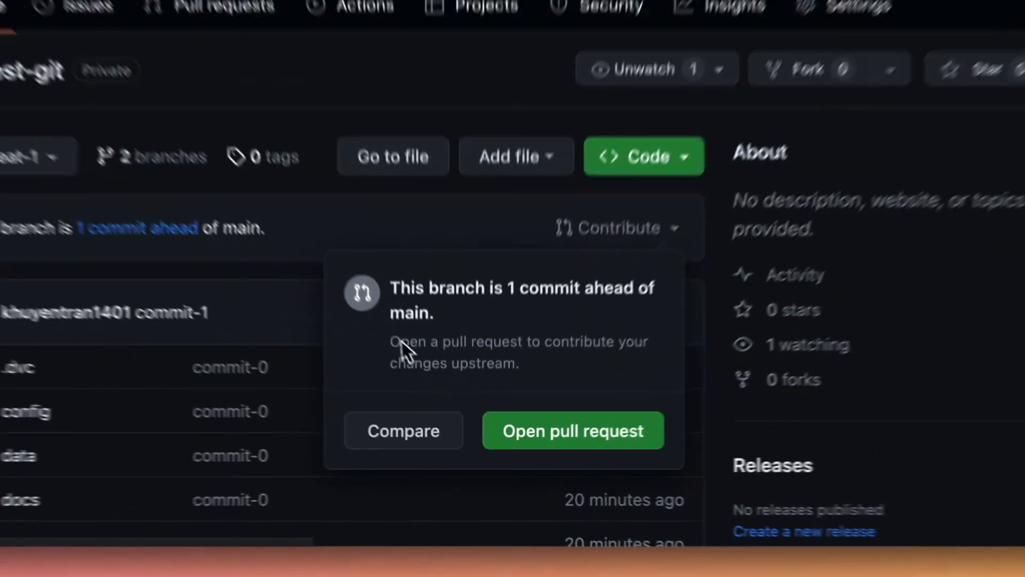
- Open and submit a pull request from feat-1, then confirm merging it into main
click(572, 431)
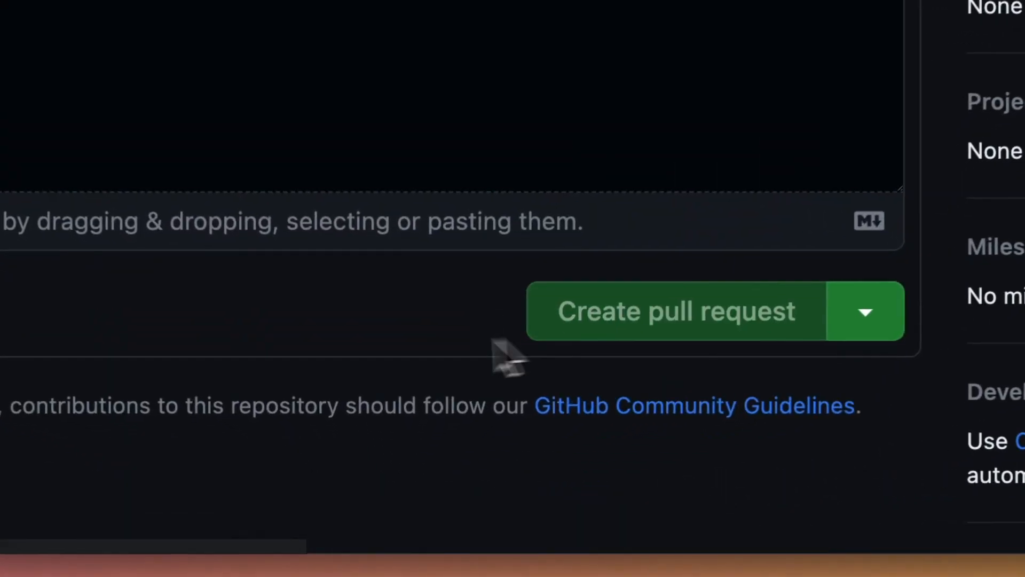
click(677, 311)
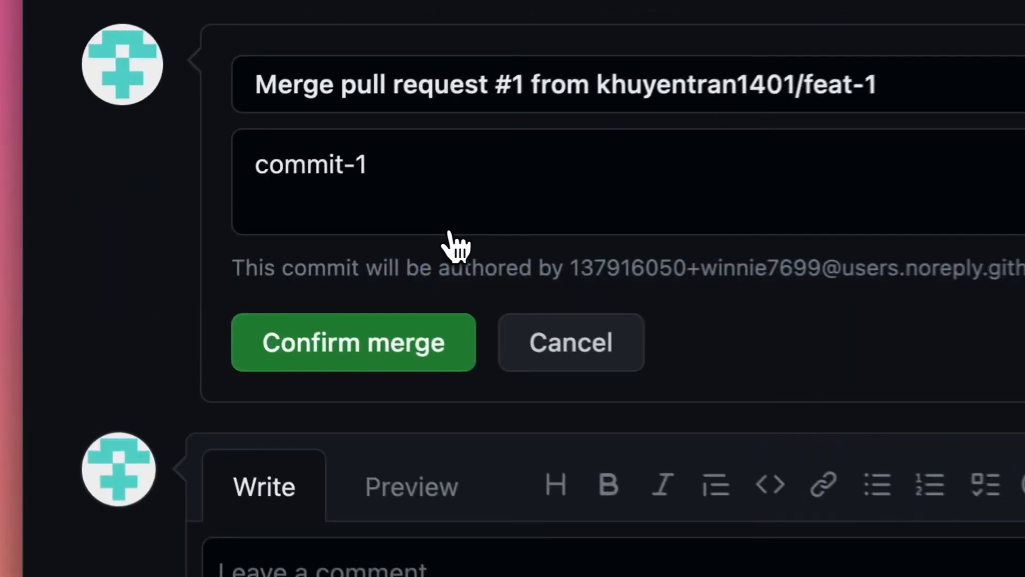
click(353, 341)
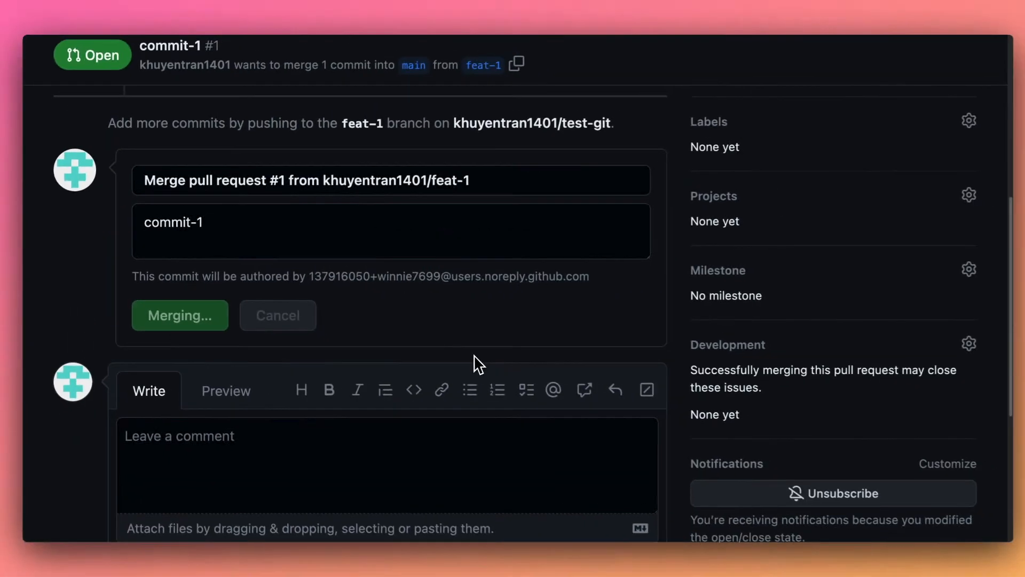
click(179, 315)
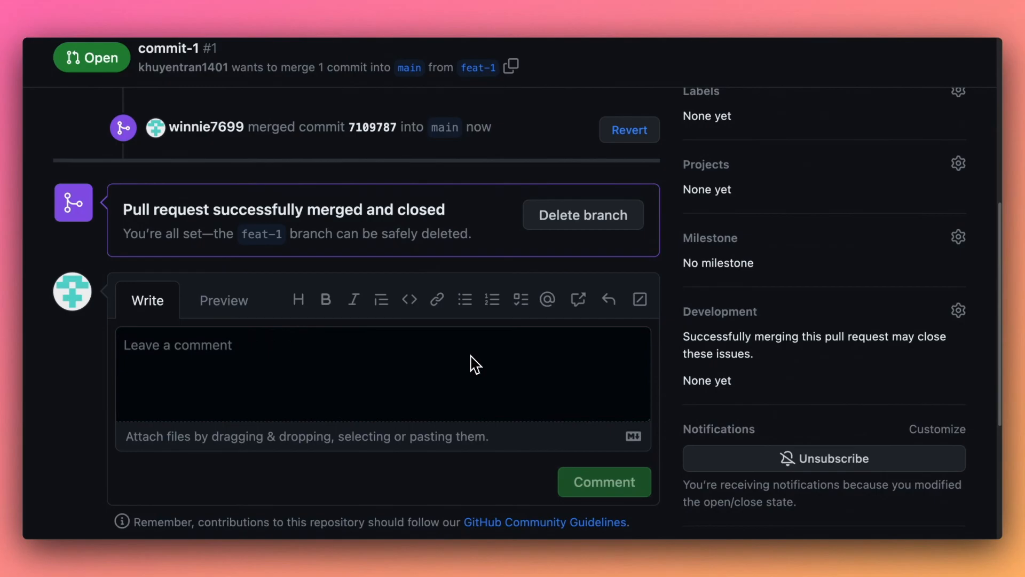
mouse_move(481, 367)
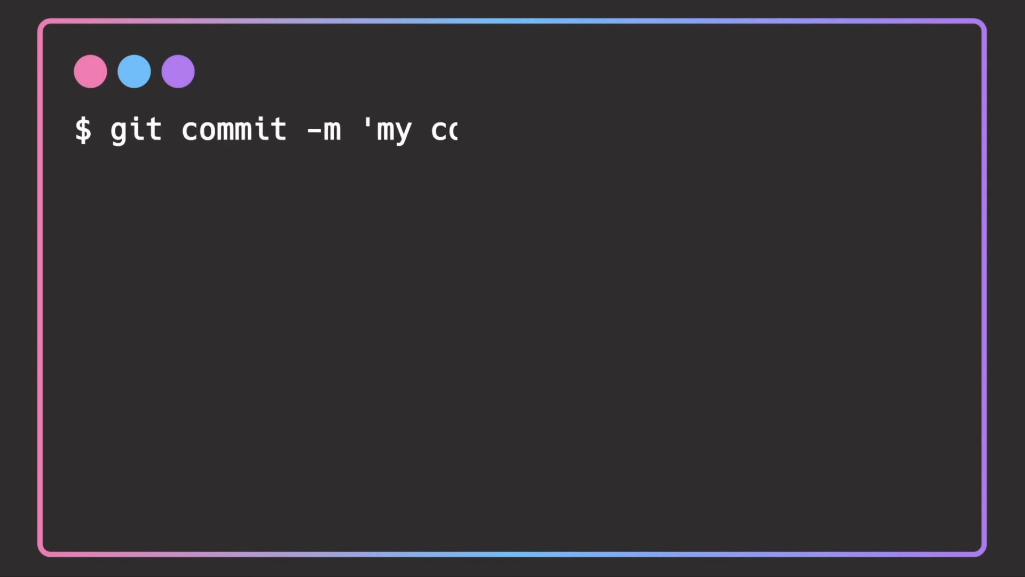
- Finish typing git commit -m 'my commit' in the animated terminal
text(mmit')
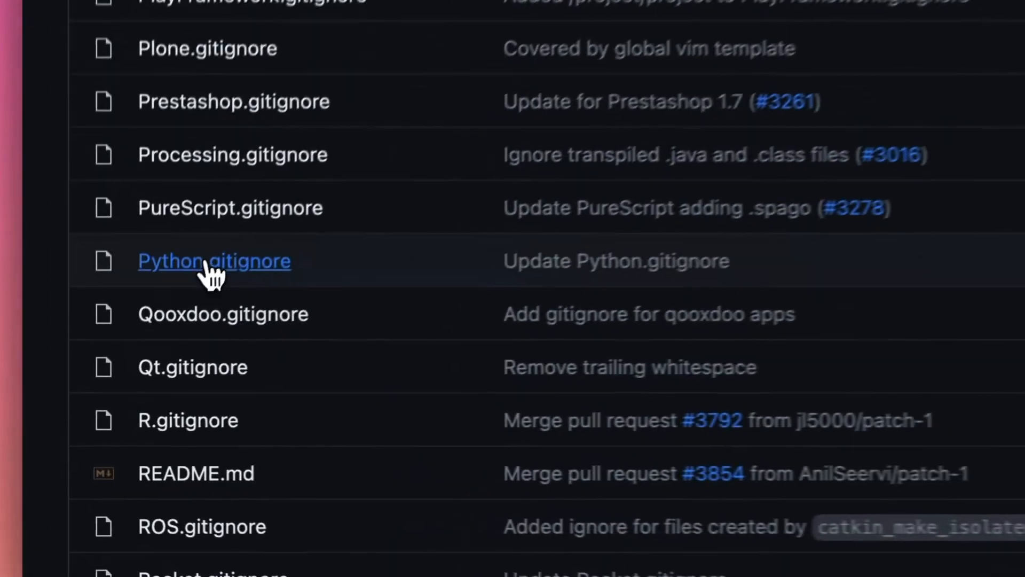
- Open Python.gitignore from the gitignore repository's file list
click(213, 260)
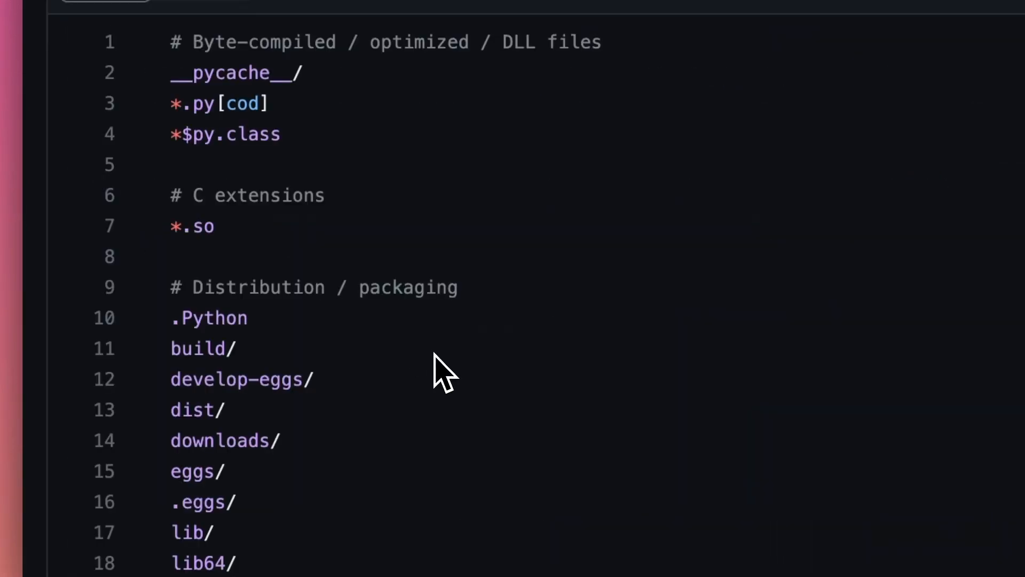